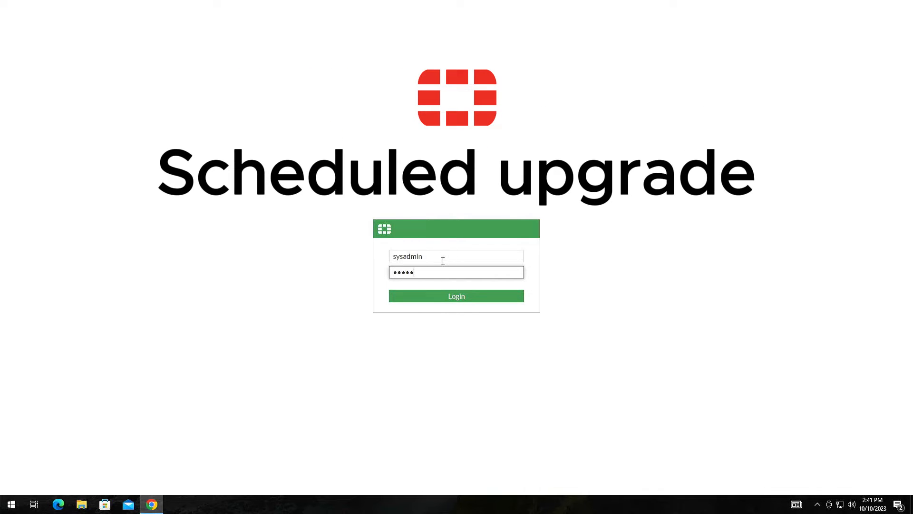
# Step: Log in as admin and open System > Firmware & Registration, showing v7.4.1 available
pyautogui.click(456, 296)
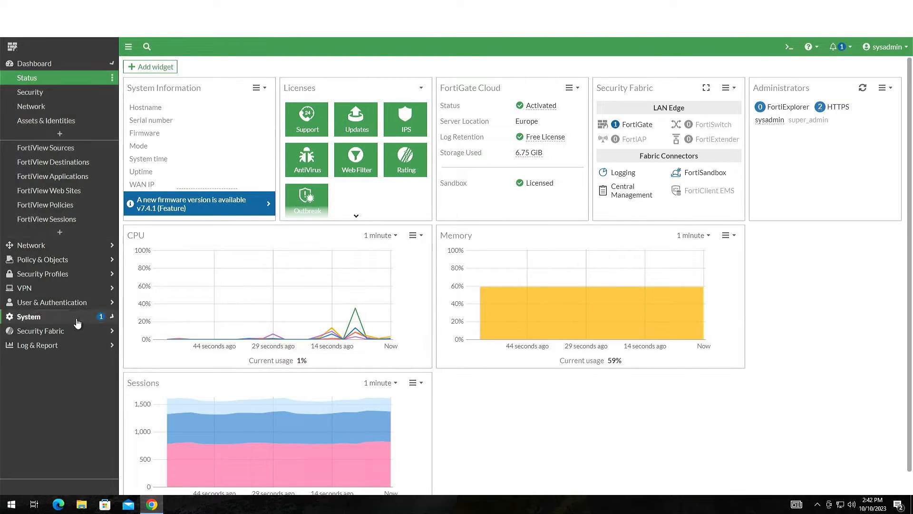
pyautogui.click(55, 191)
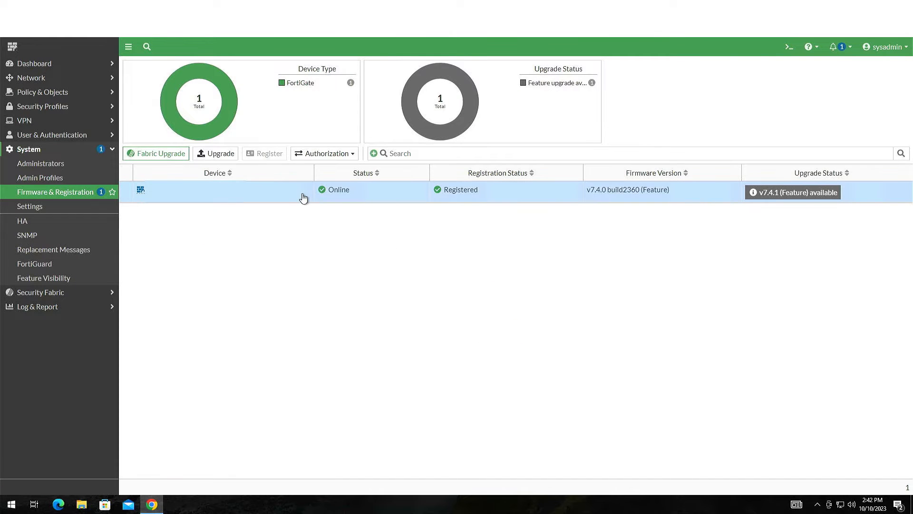
# Step: Schedule a Fabric Upgrade to 7.4.1 for 10/11/2023 06:00 AM, backing up config
pyautogui.click(160, 153)
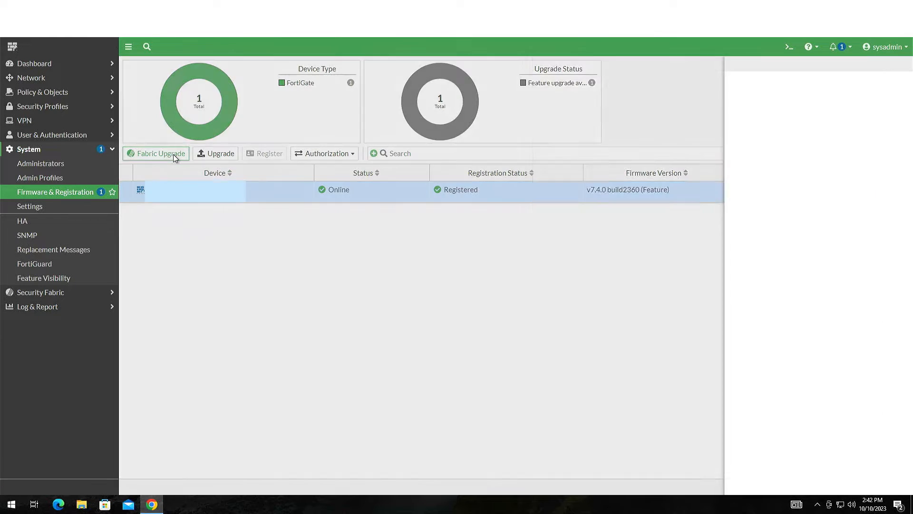
pyautogui.click(160, 153)
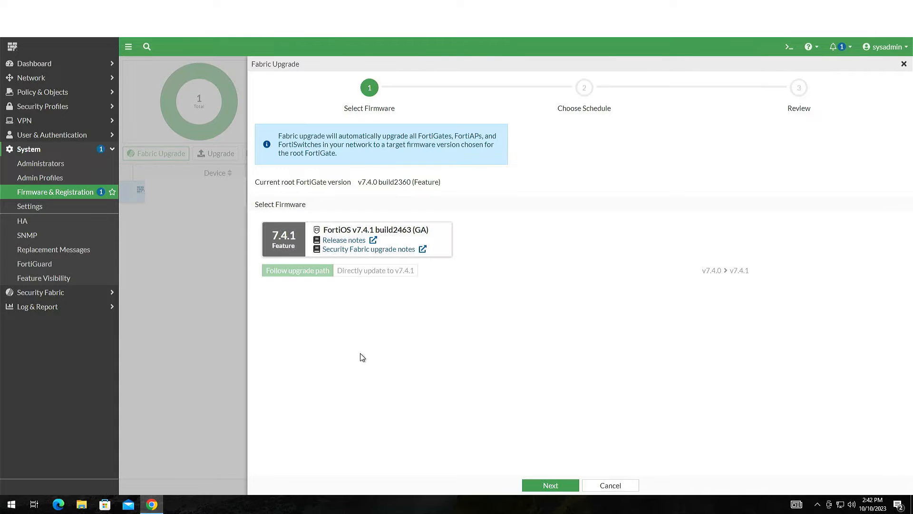
pyautogui.click(550, 485)
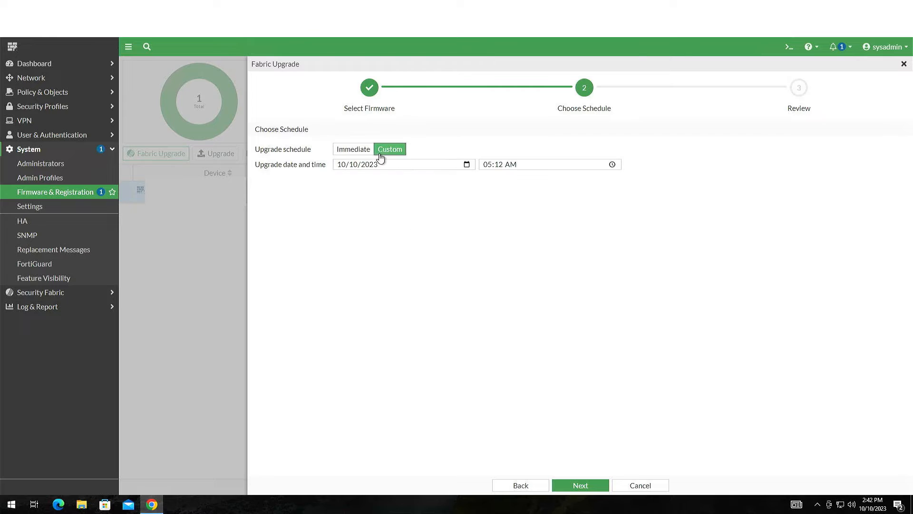
pyautogui.click(403, 164)
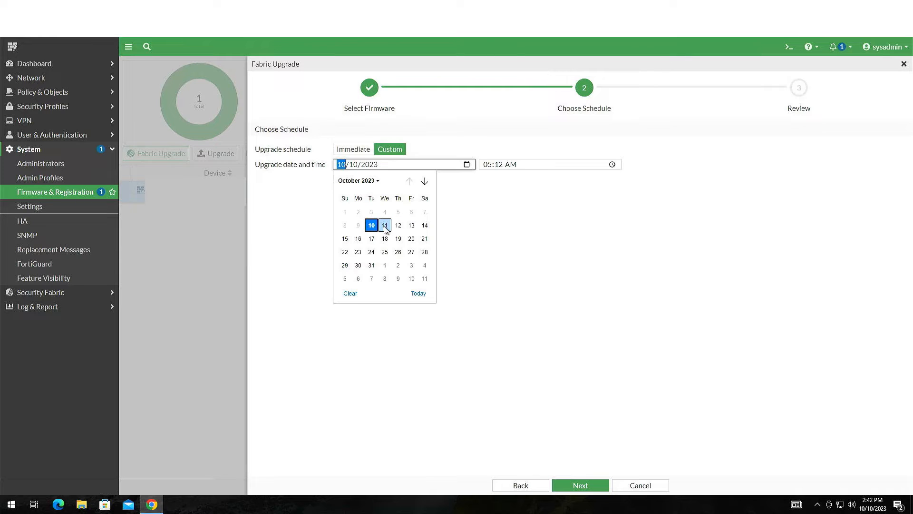
pyautogui.click(384, 225)
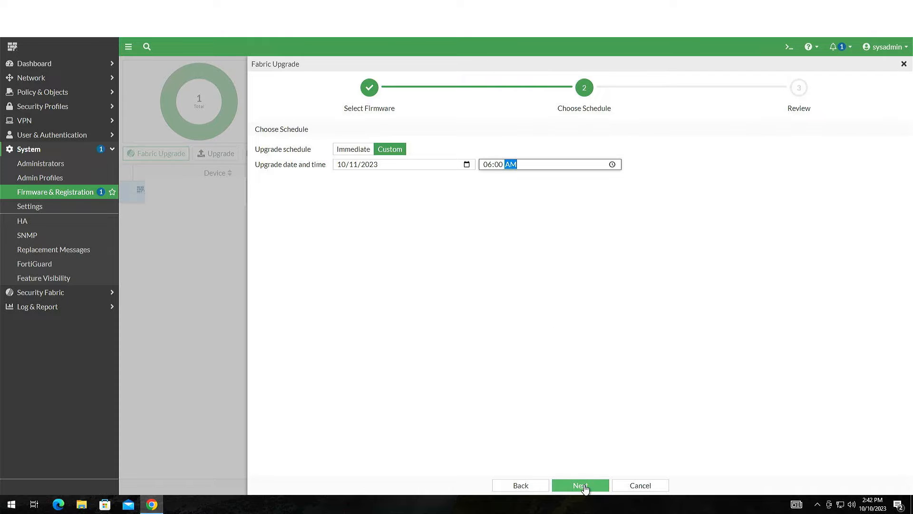
pyautogui.click(579, 485)
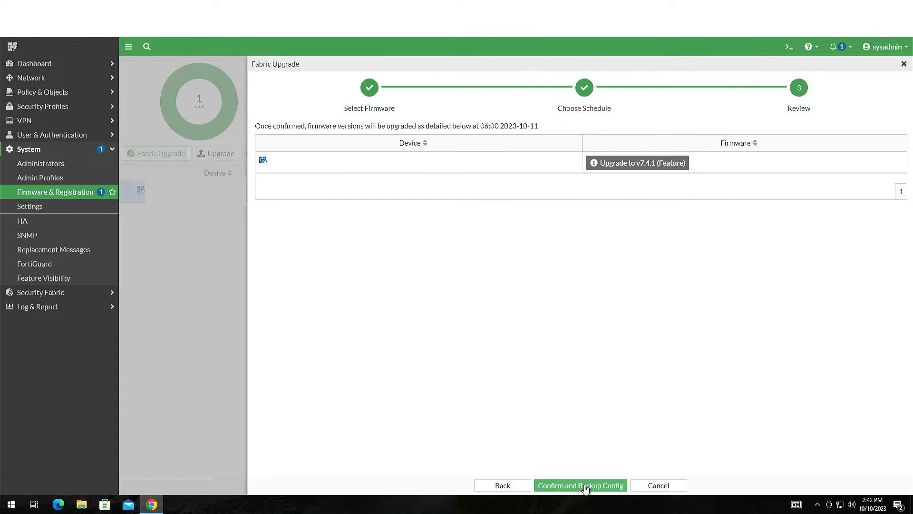
pyautogui.click(579, 485)
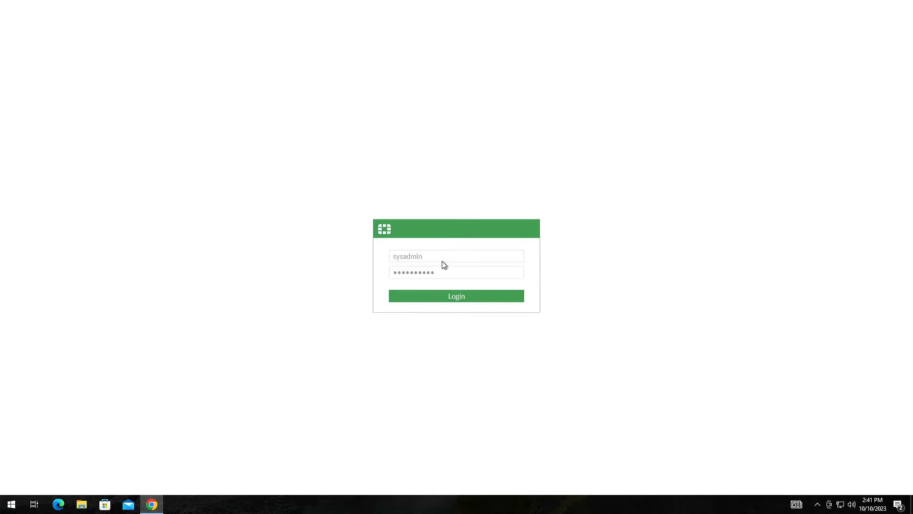
# Step: Log in as 'sysadmin' and open System > Firmware & Registration
pyautogui.click(456, 296)
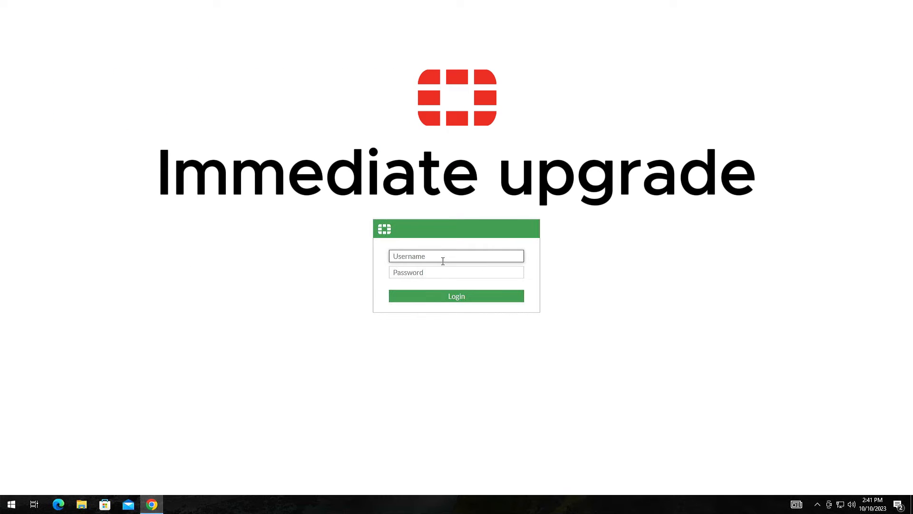
pyautogui.write('sysadmin')
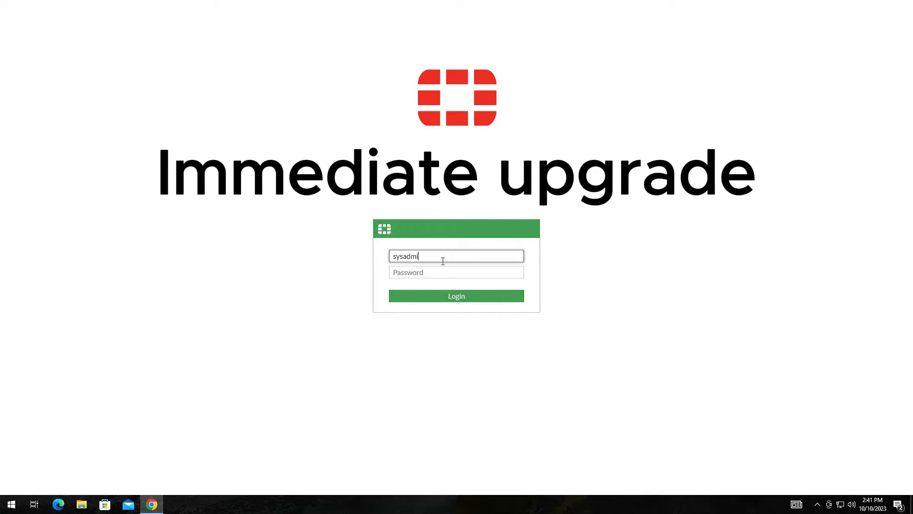
pyautogui.click(456, 296)
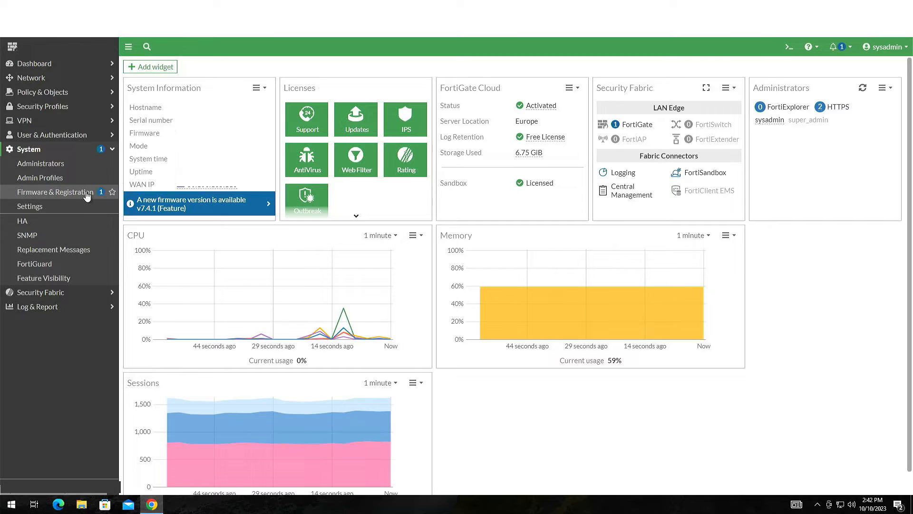
pyautogui.click(56, 192)
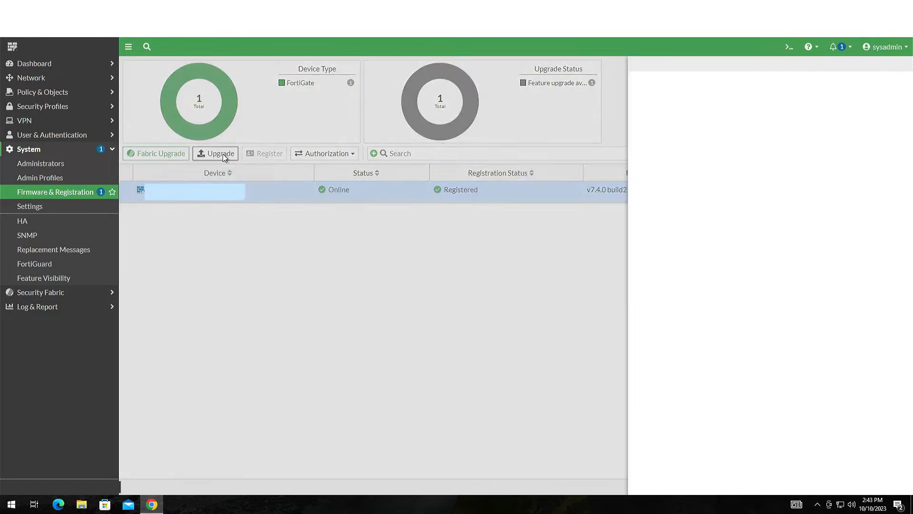
# Step: Upgrade this FortiGate now to 7.4.1 with config backup, accepting the reboot
pyautogui.click(218, 153)
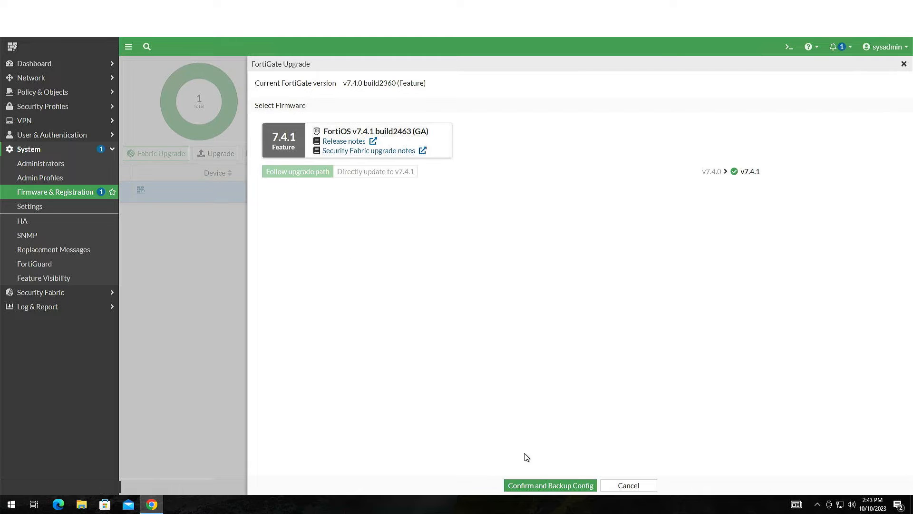
pyautogui.click(550, 486)
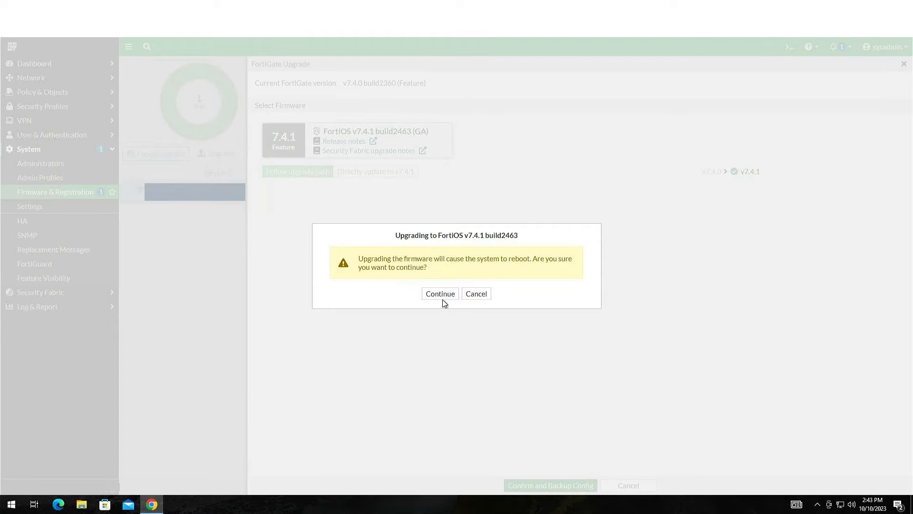
pyautogui.click(439, 294)
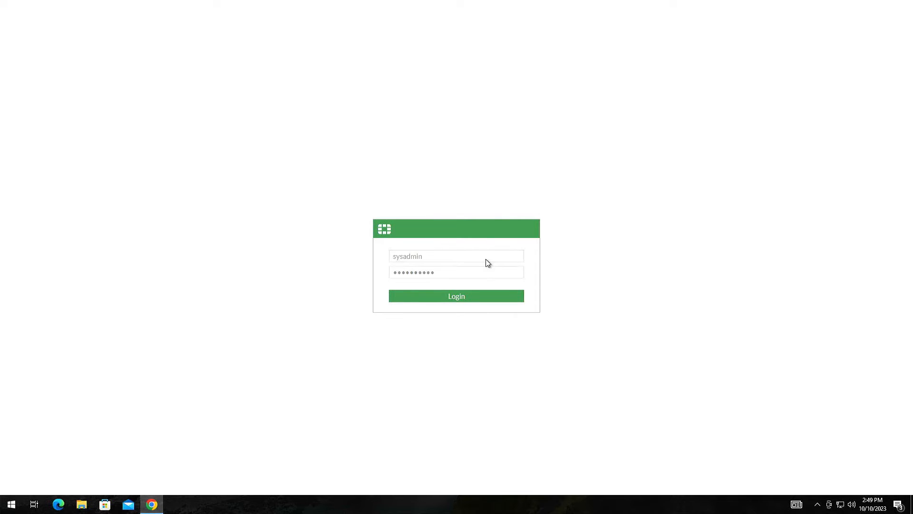
# Step: Search Google for 'fortinet customer login'
pyautogui.click(456, 295)
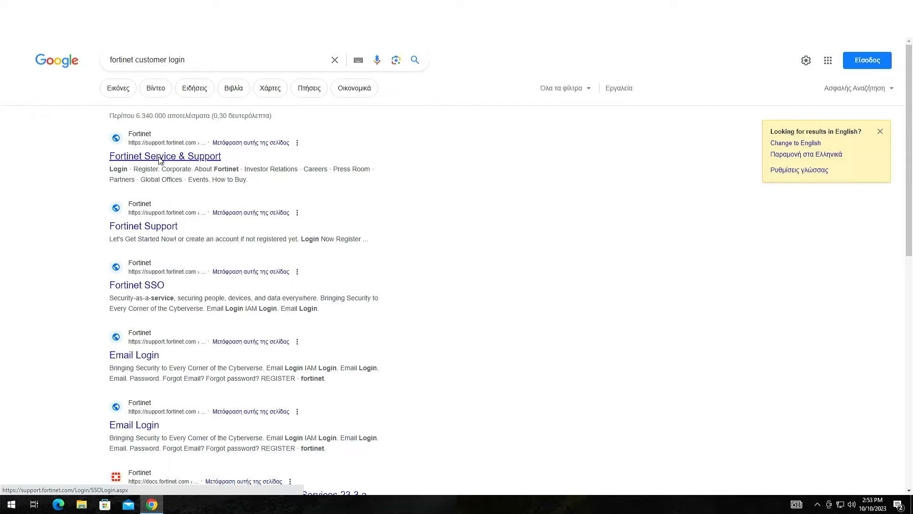
# Step: Open Fortinet Service & Support, log in to FortiCloud, and choose Support > Firmware Download
pyautogui.click(165, 155)
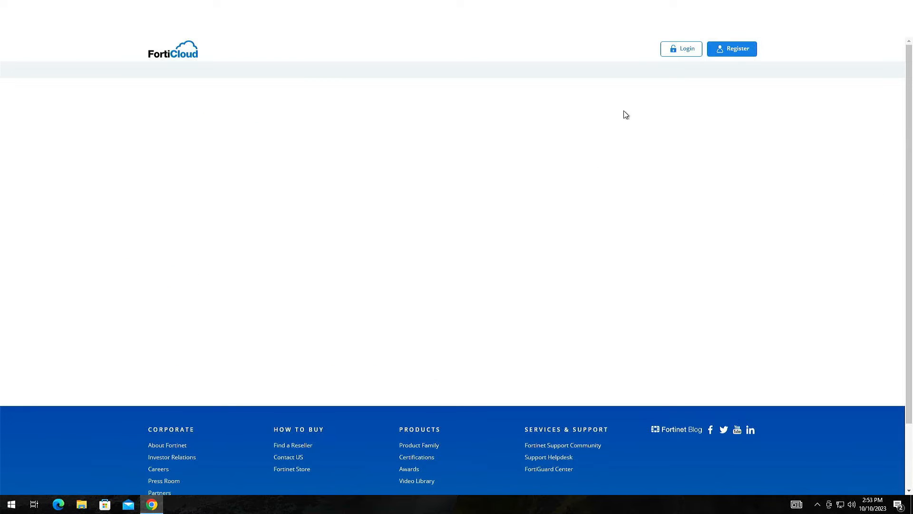
pyautogui.click(680, 49)
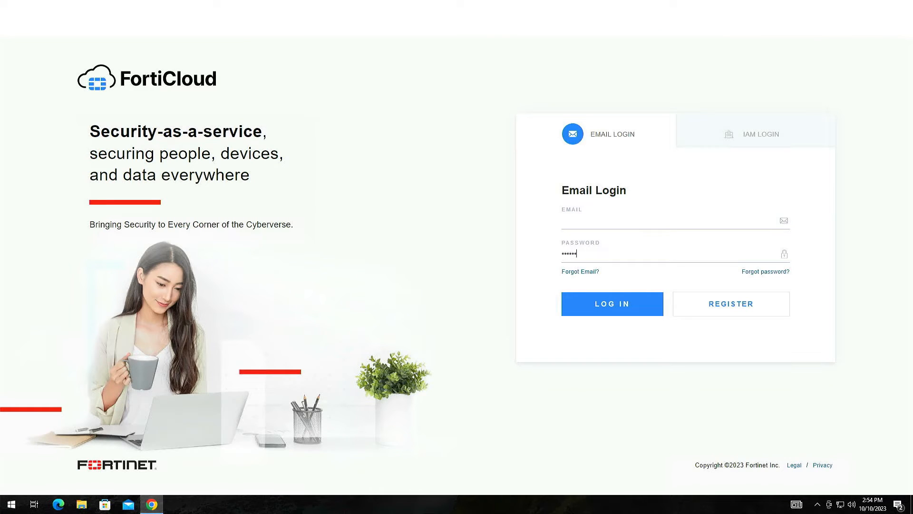
pyautogui.click(612, 303)
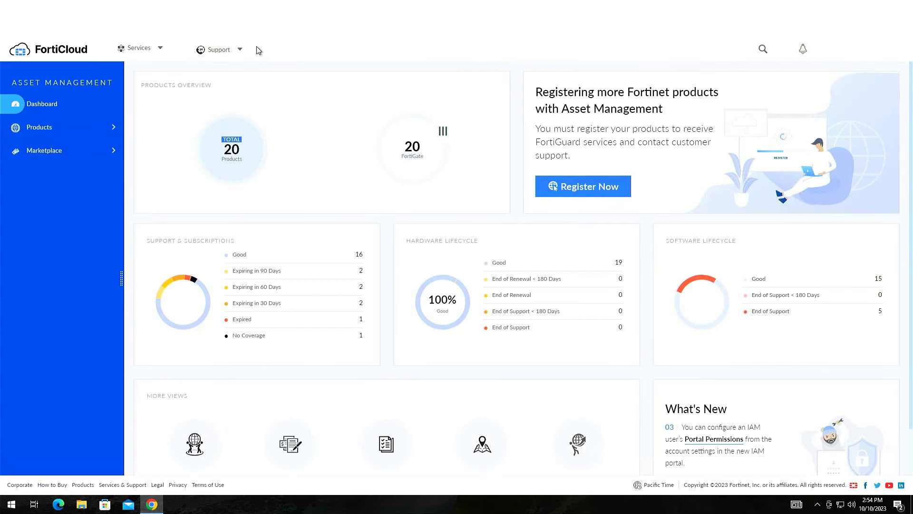
pyautogui.click(217, 49)
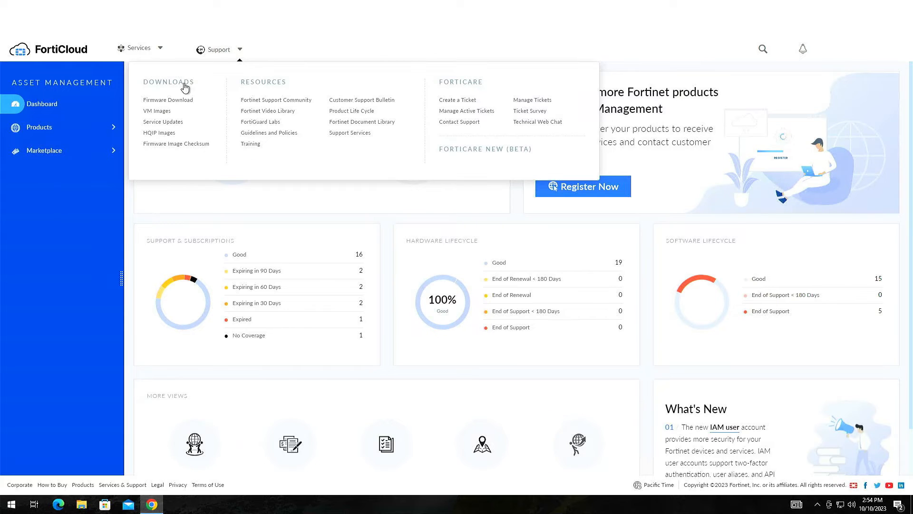
pyautogui.click(168, 99)
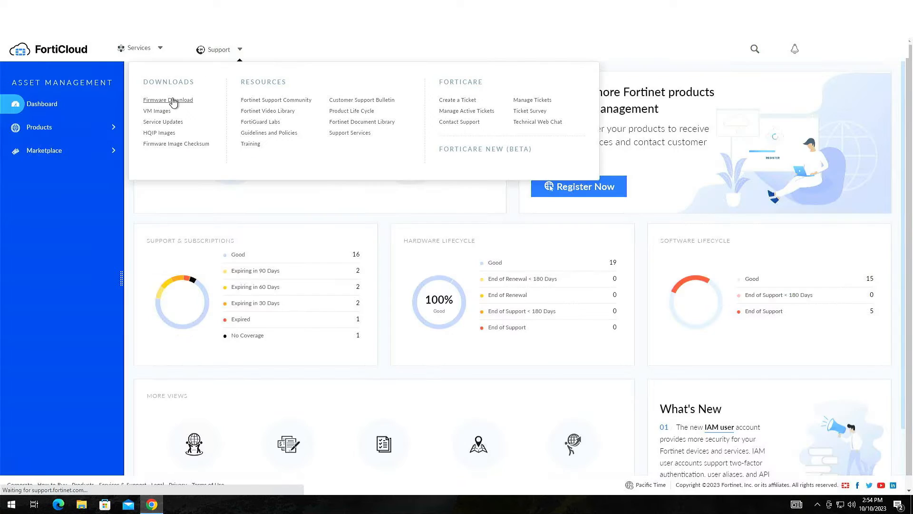
pyautogui.click(168, 100)
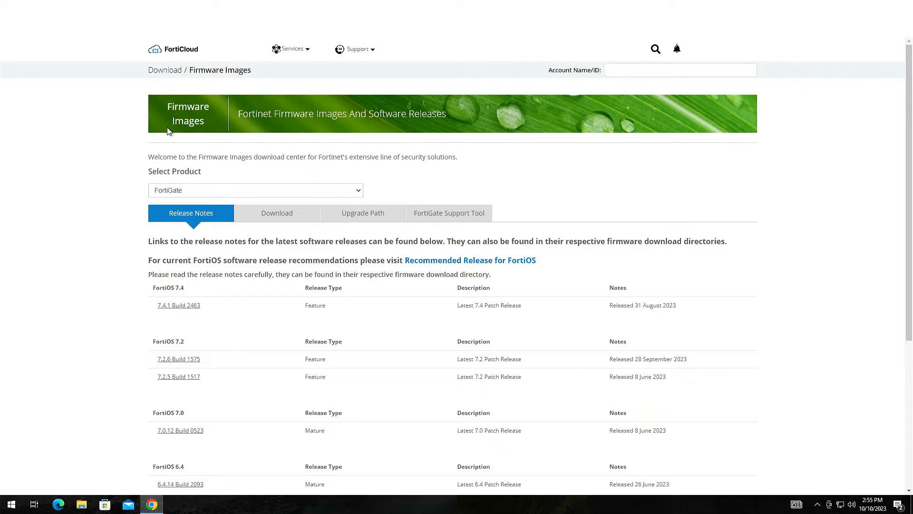
pyautogui.moveTo(171, 148)
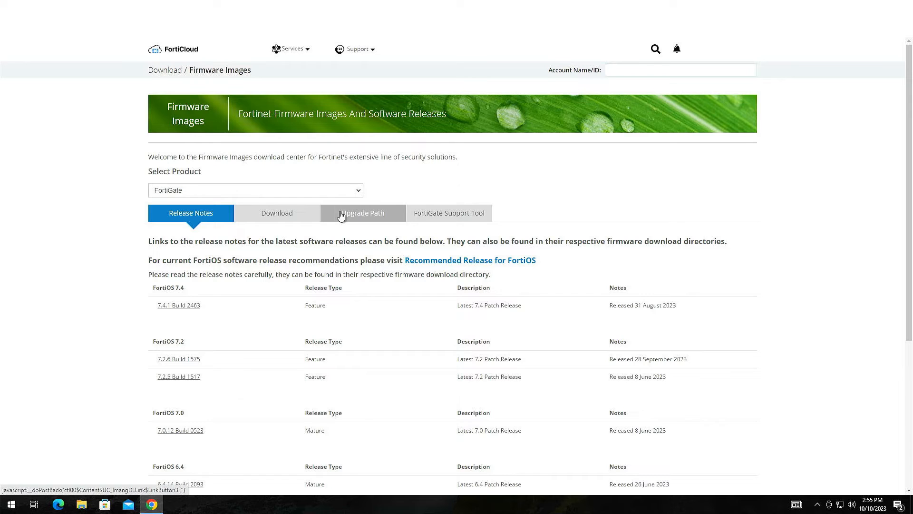
# Step: Get the FortiGate-40F upgrade path from 7.4.0 (build 2360) to 7.4.1 (build 2463)
pyautogui.click(362, 212)
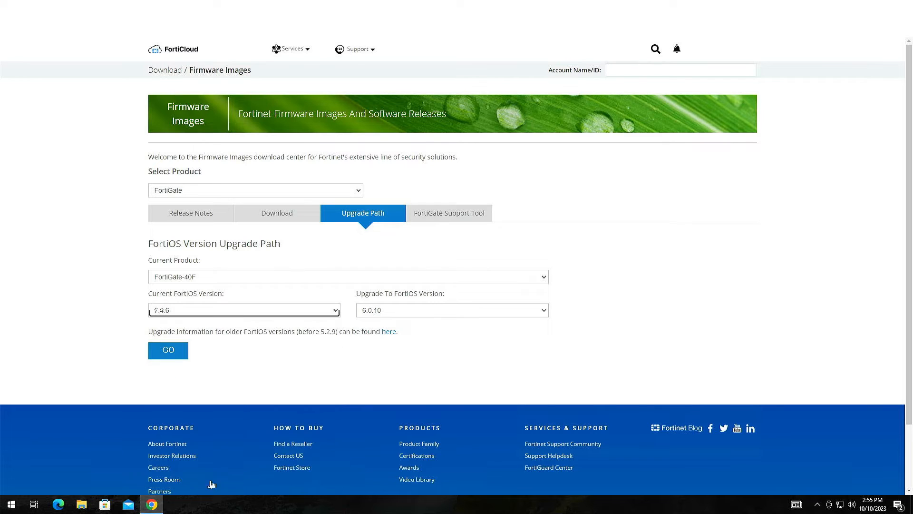
pyautogui.click(452, 310)
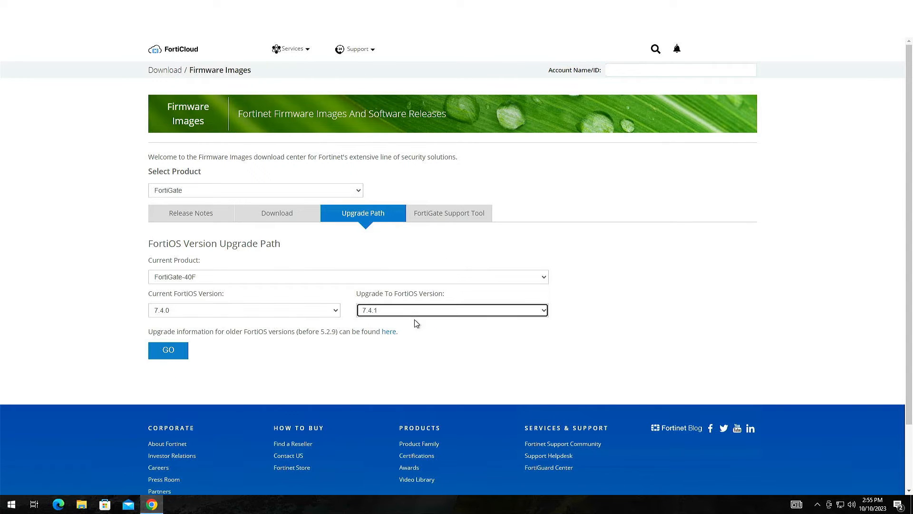
pyautogui.click(168, 350)
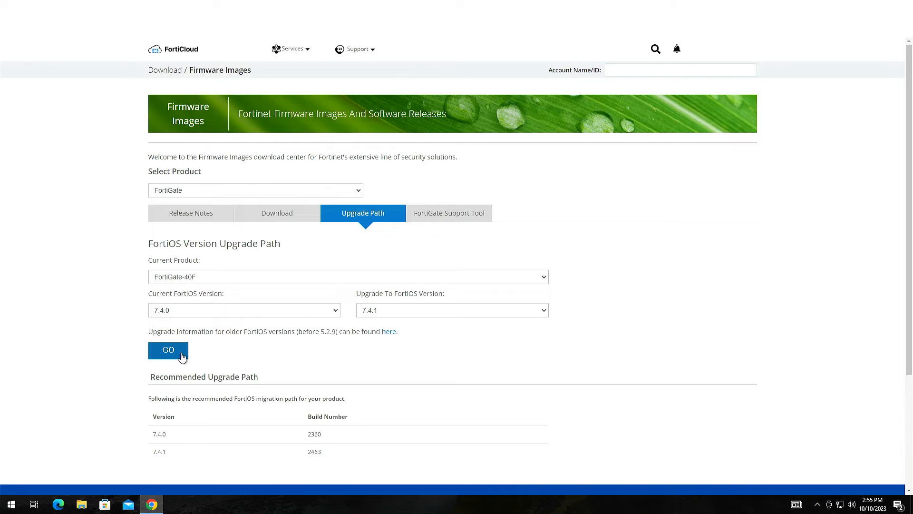
pyautogui.moveTo(166, 456)
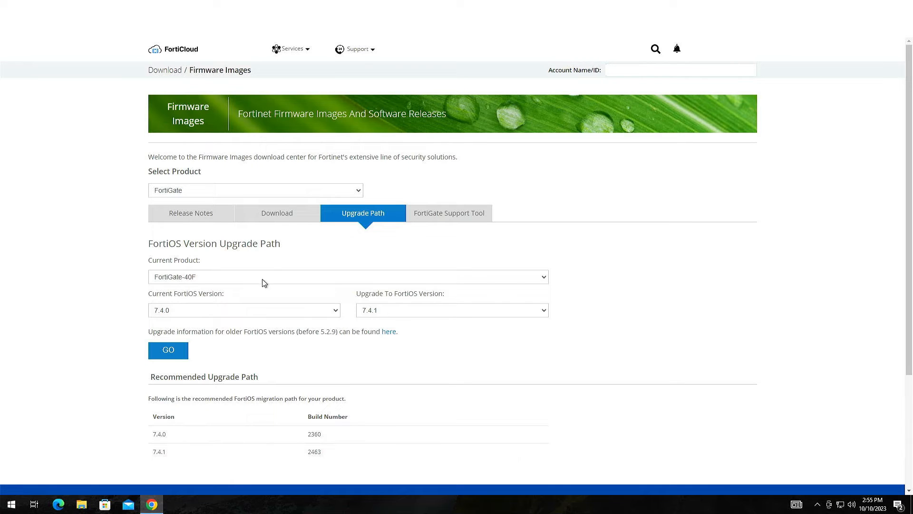
pyautogui.click(277, 213)
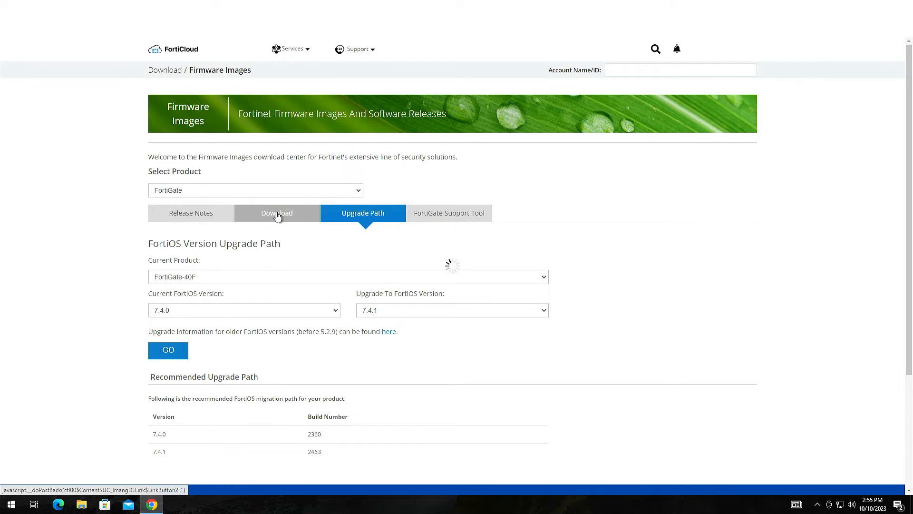
# Step: Browse the Download listing to v7.00 > 7.4 > 7.4.1 and find FGT_40F-v7.4.1
pyautogui.click(276, 213)
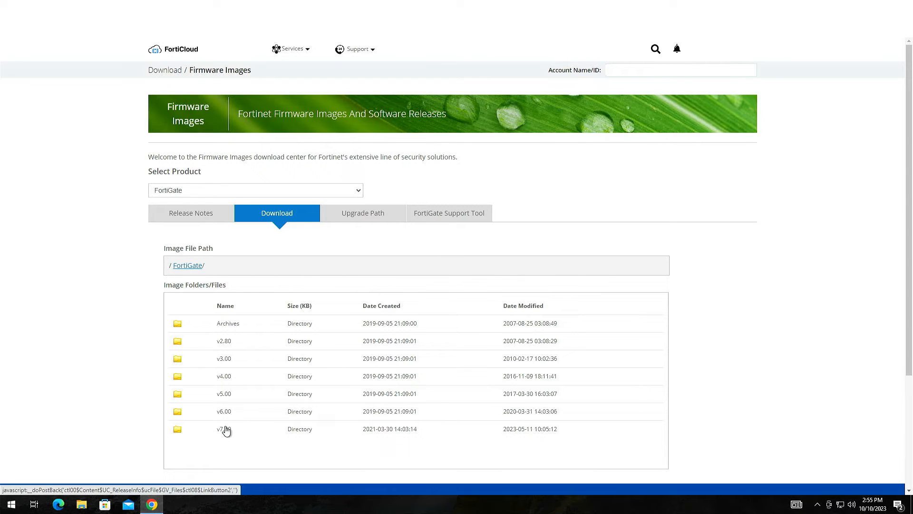
pyautogui.click(223, 429)
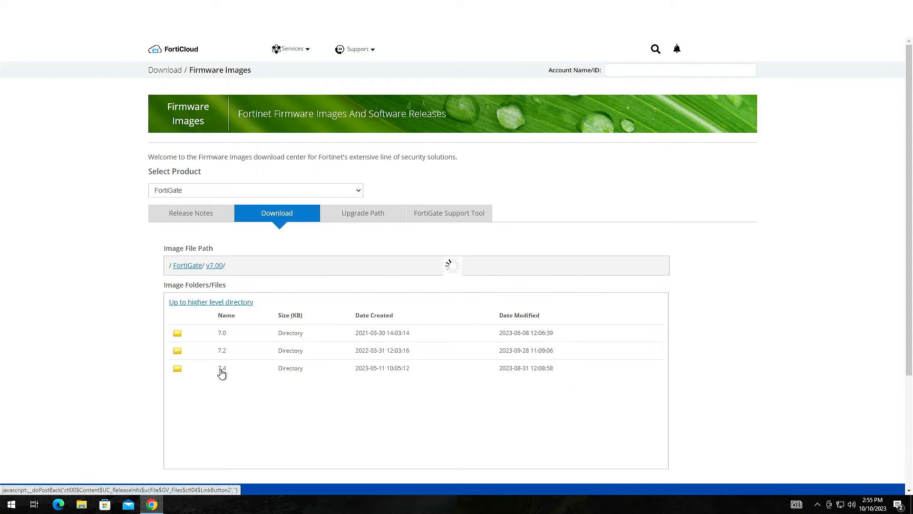
pyautogui.click(221, 368)
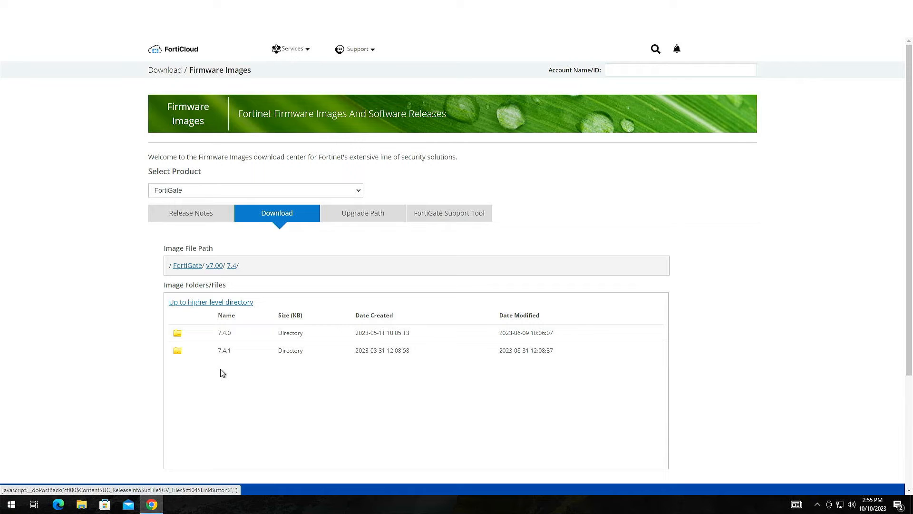
pyautogui.click(224, 350)
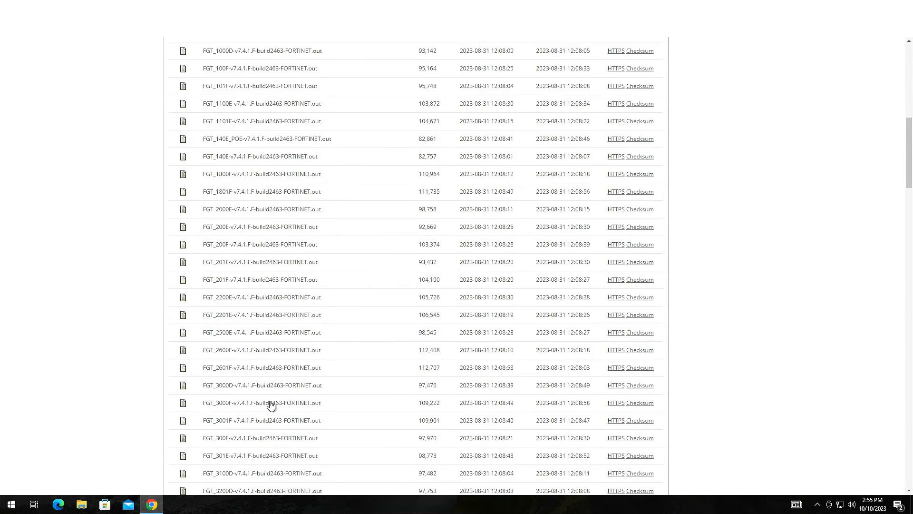
pyautogui.scroll(-3)
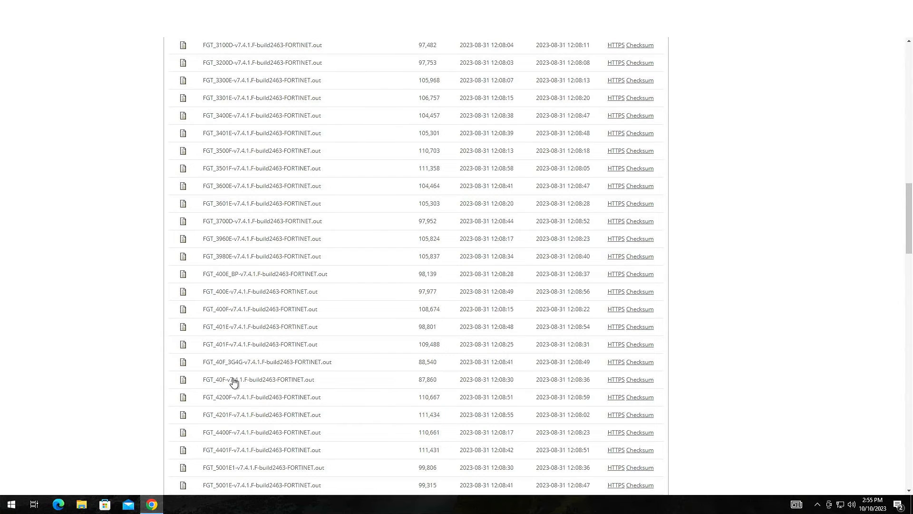
pyautogui.moveTo(607, 389)
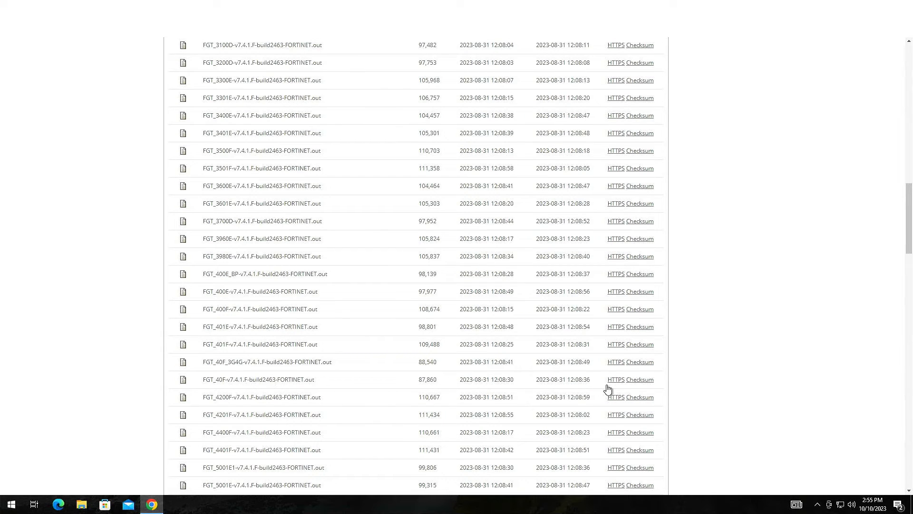
pyautogui.moveTo(688, 120)
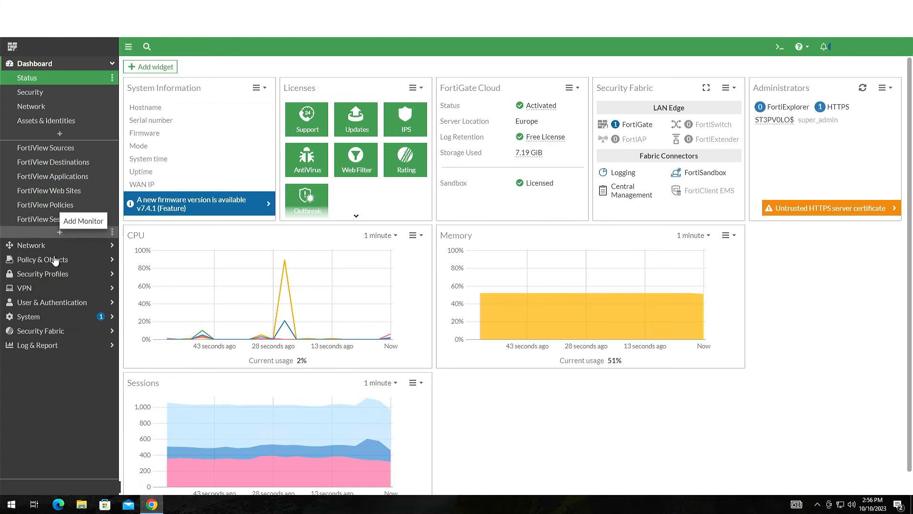
# Step: Upgrade the device by uploading the FGT_40F v7.4.1 .out file and confirming reboot
pyautogui.click(28, 148)
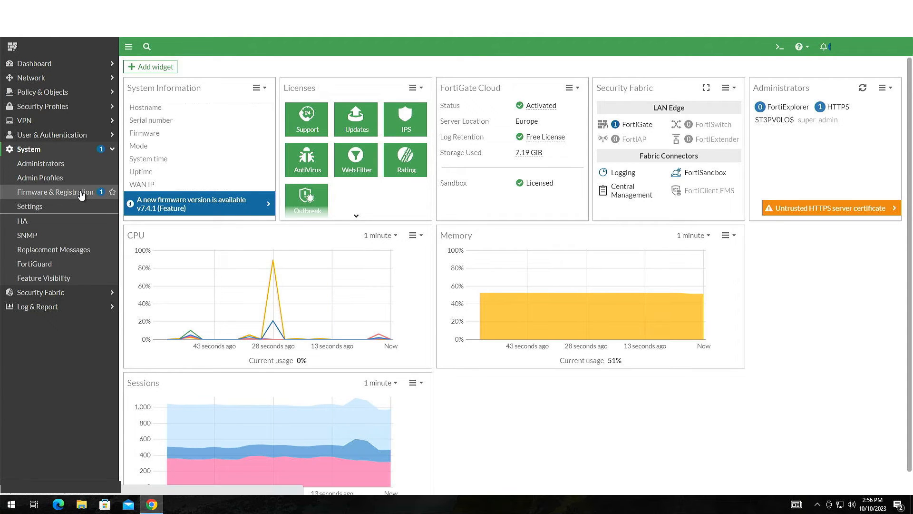
pyautogui.click(55, 192)
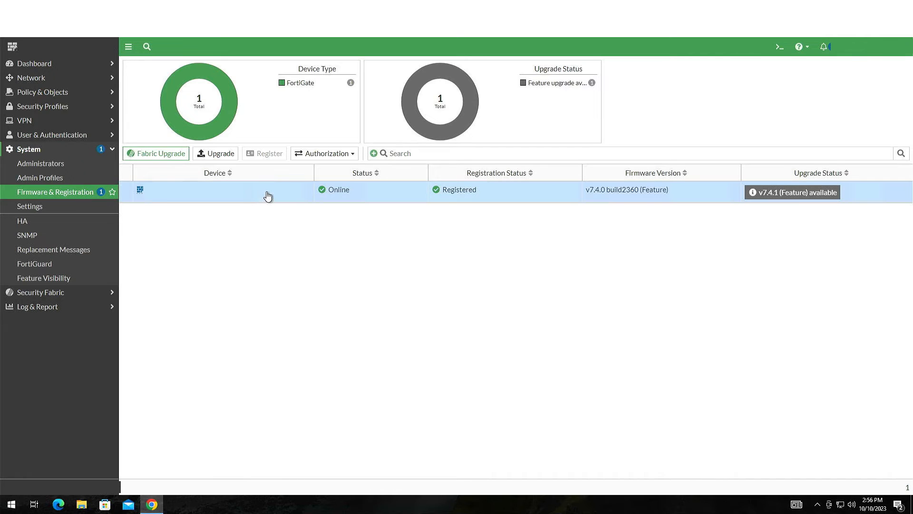
pyautogui.rightClick(267, 192)
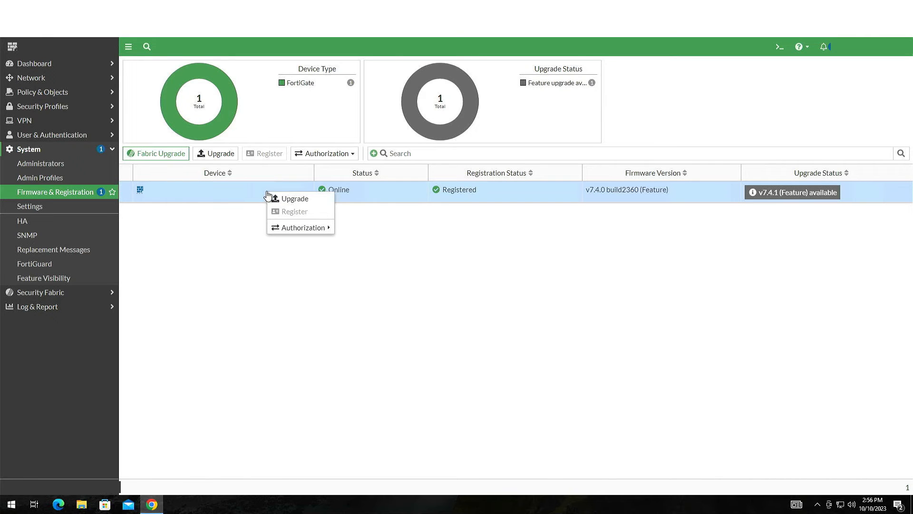
pyautogui.click(294, 197)
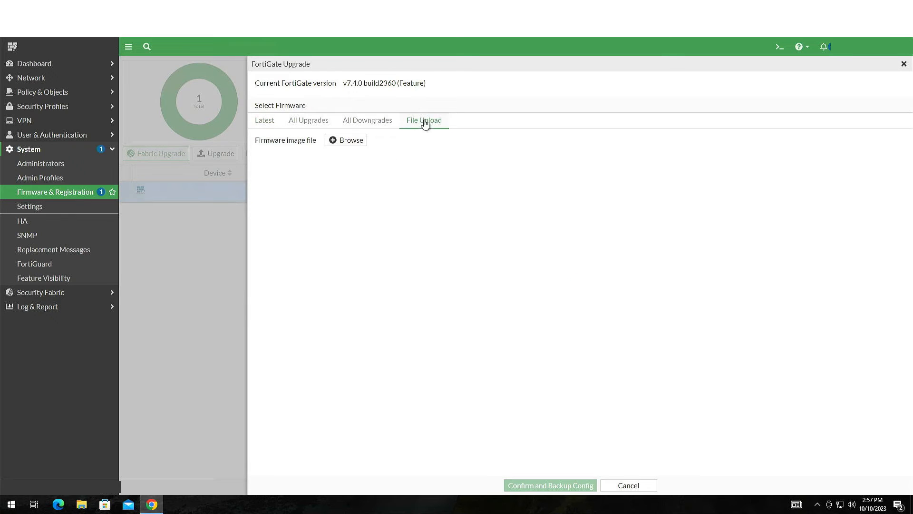
pyautogui.click(346, 139)
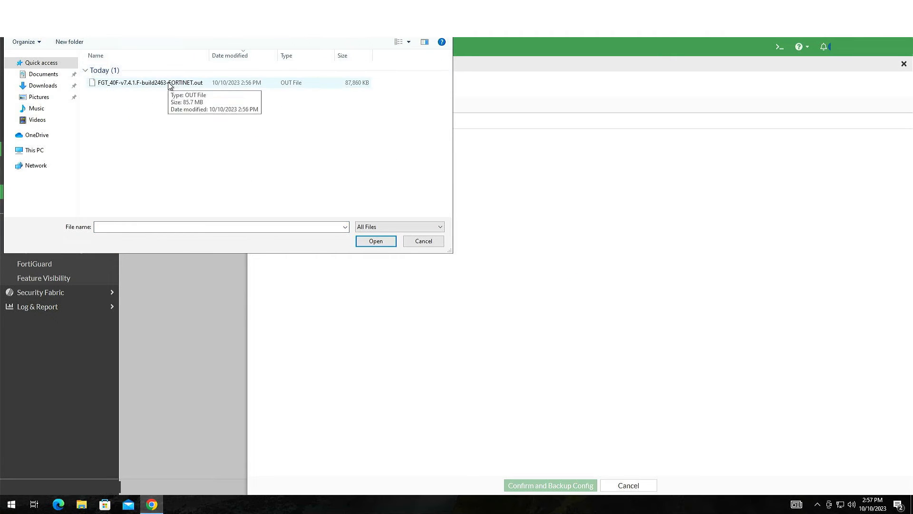
pyautogui.click(375, 240)
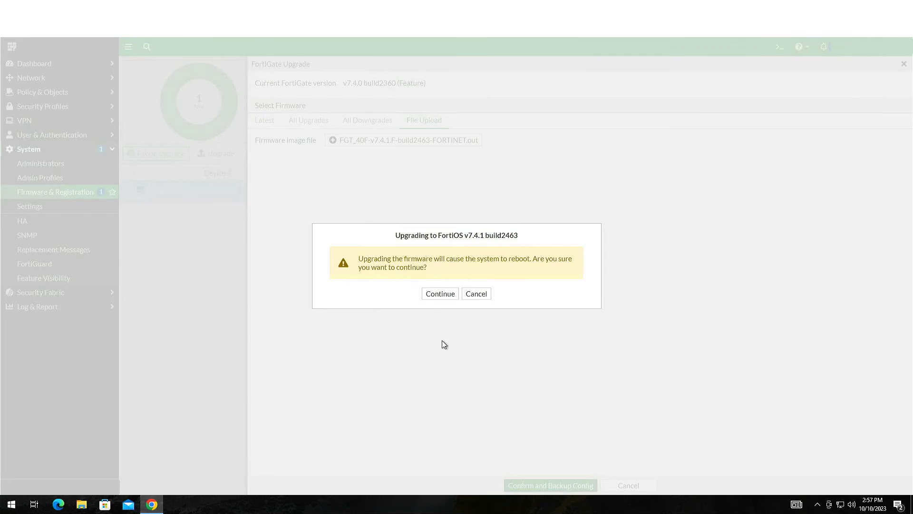
pyautogui.click(439, 293)
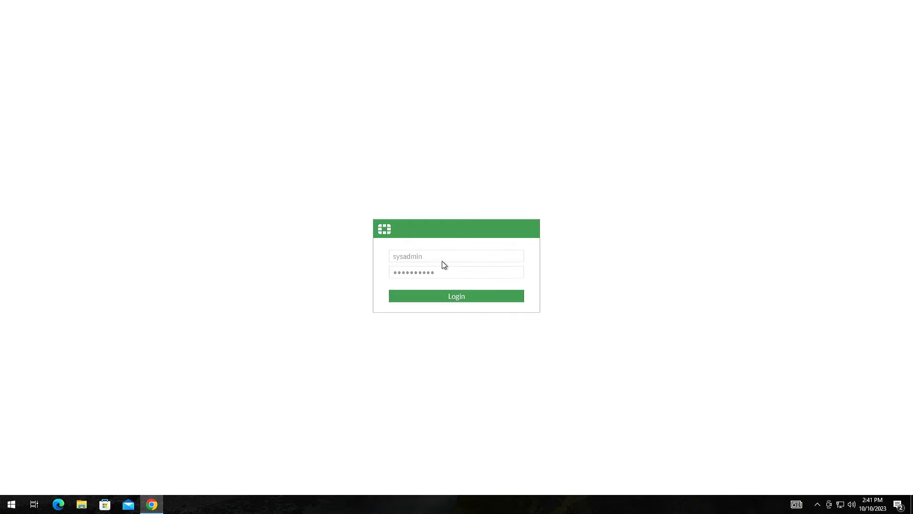
pyautogui.click(456, 296)
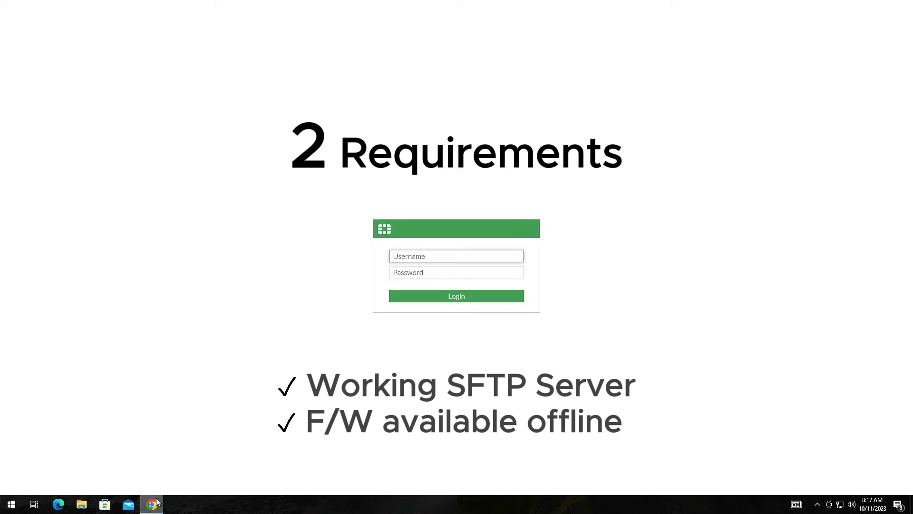
# Step: Log in as 'sys' and reach the dashboard showing v7.4.1 available
pyautogui.write('sysadmin')
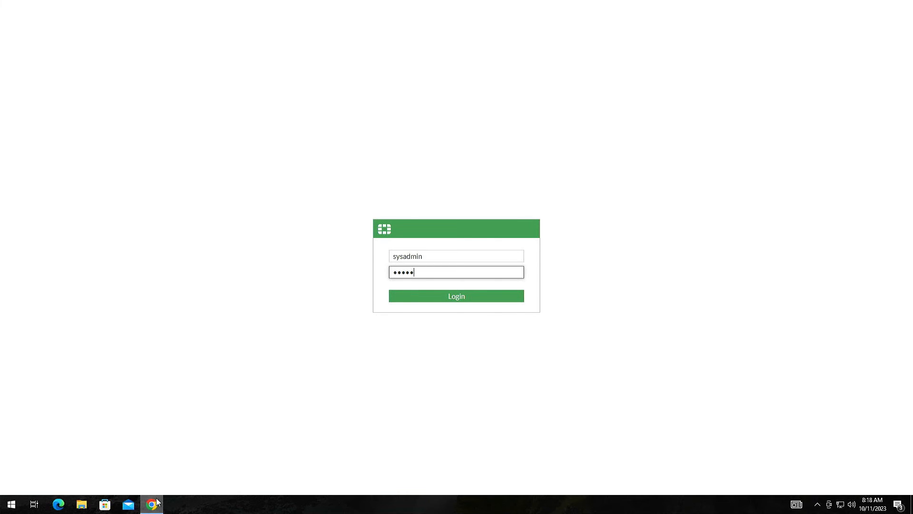
pyautogui.write('••')
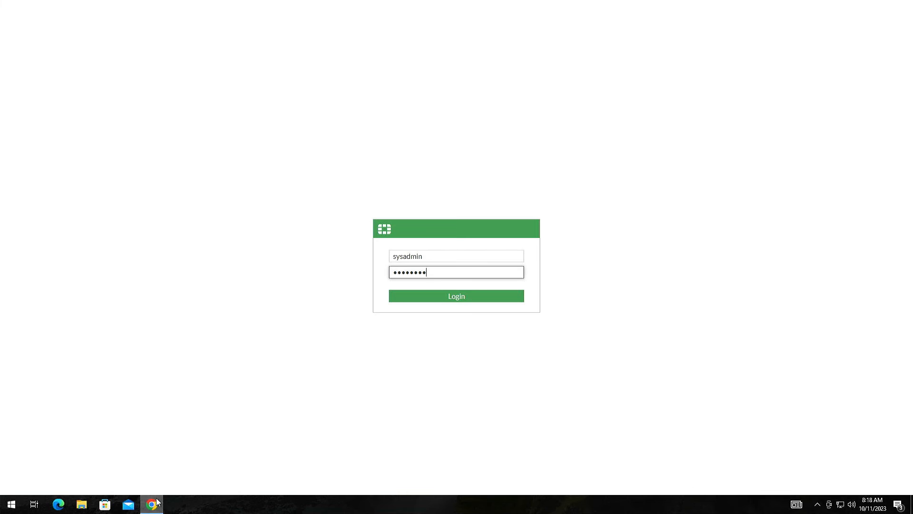
pyautogui.click(456, 296)
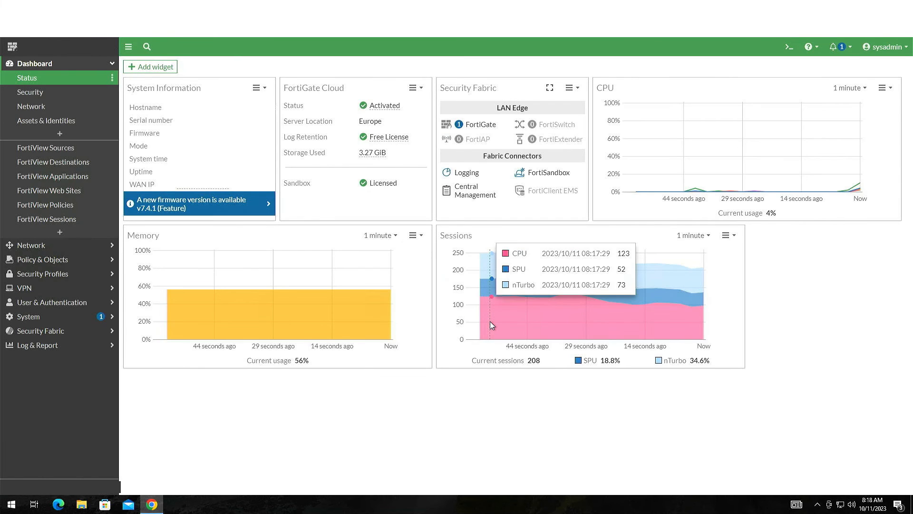
pyautogui.moveTo(604, 191)
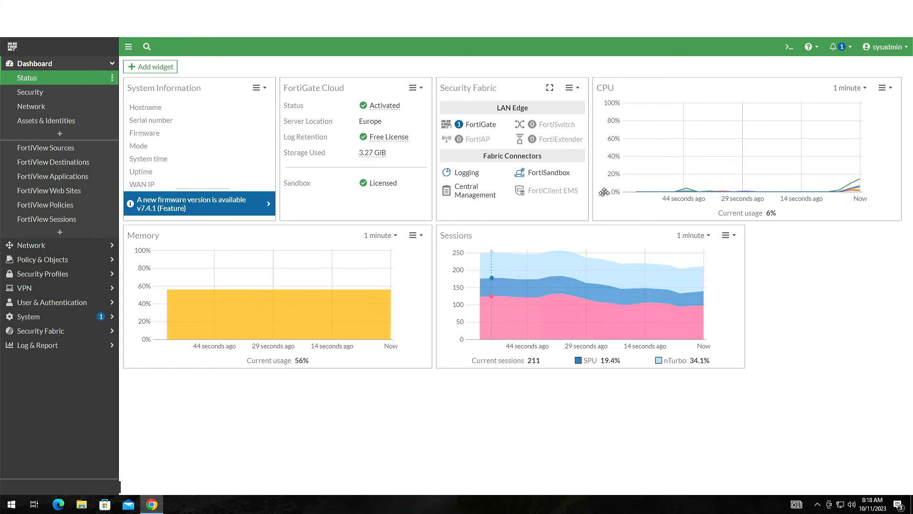
pyautogui.moveTo(688, 134)
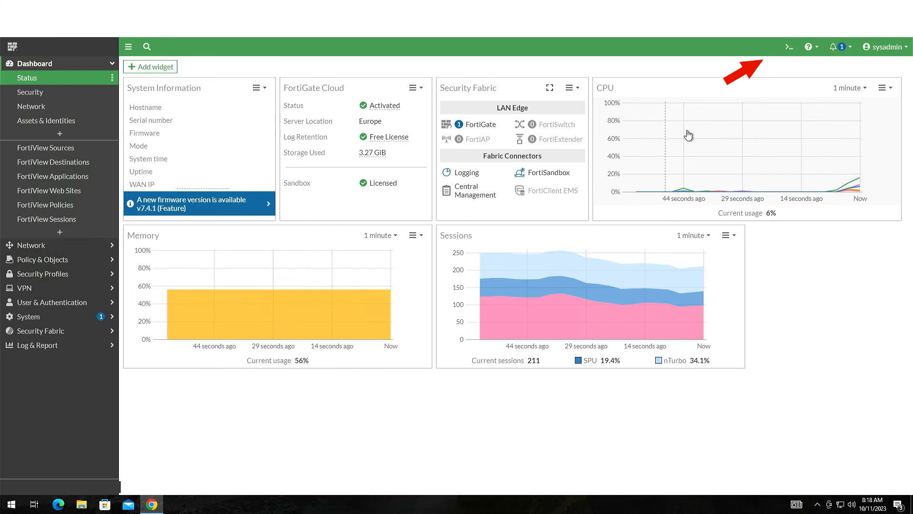
# Step: Run 'execute restore image tftp FGT_40F-v7.4.1.F-build2463-FORTINET.out' in the CLI Console, answering y twice
pyautogui.click(788, 47)
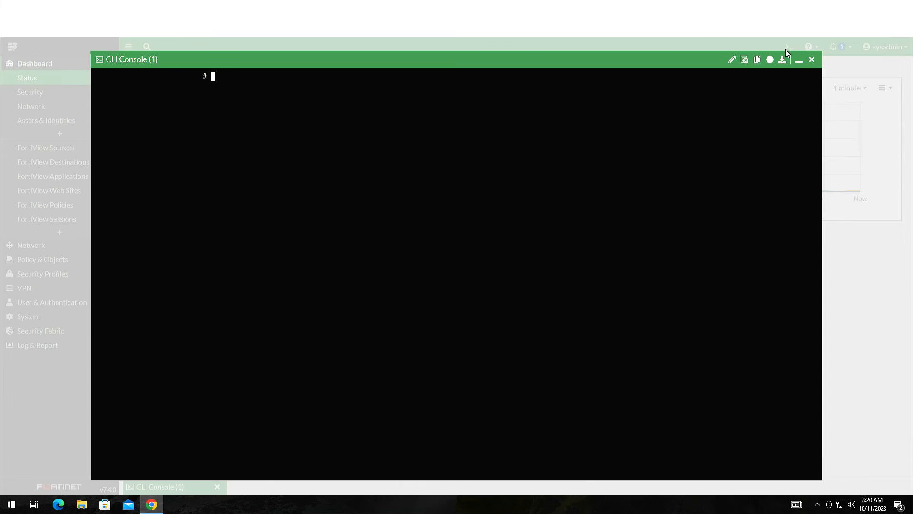
pyautogui.write('execute restore image tftp FGT_40F-v7.4.1.F-build2463-FORTINET.out')
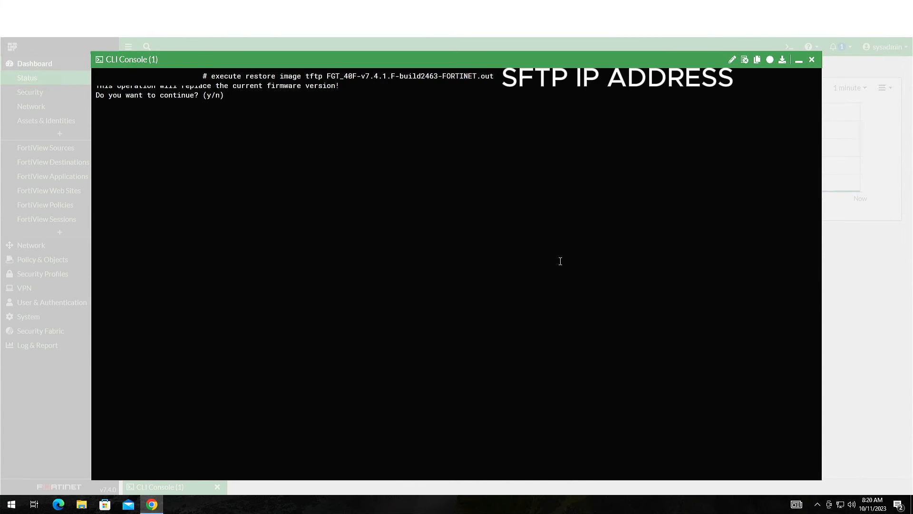
pyautogui.write('y')
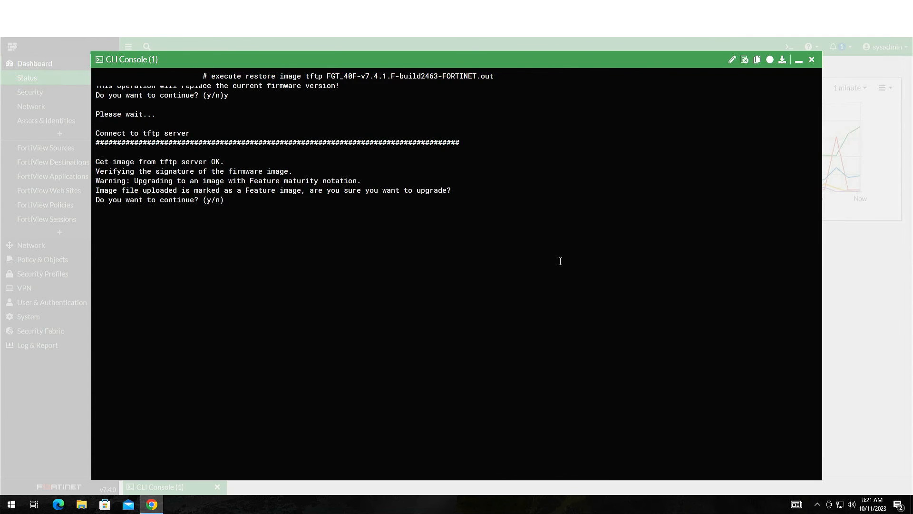
pyautogui.write('y')
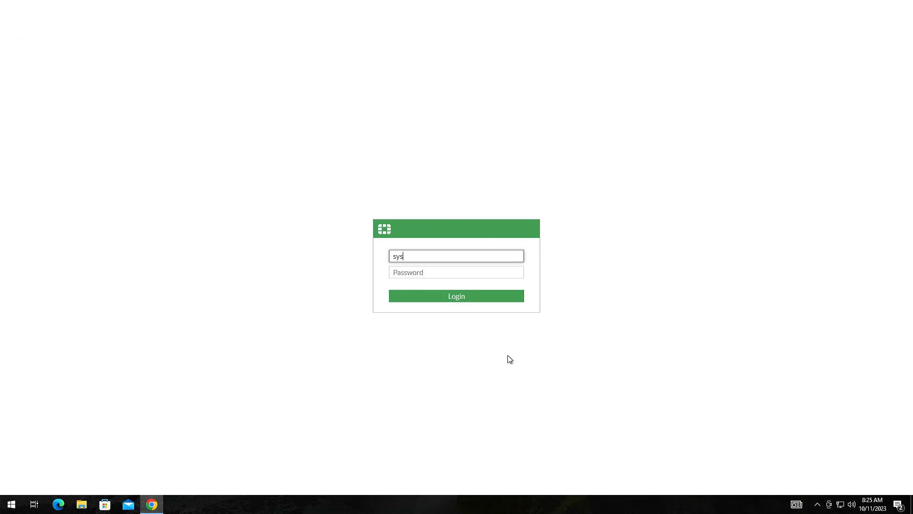
# Step: Sign in and verify System Information shows firmware v7.4.1 build2463 (Feature)
pyautogui.click(456, 296)
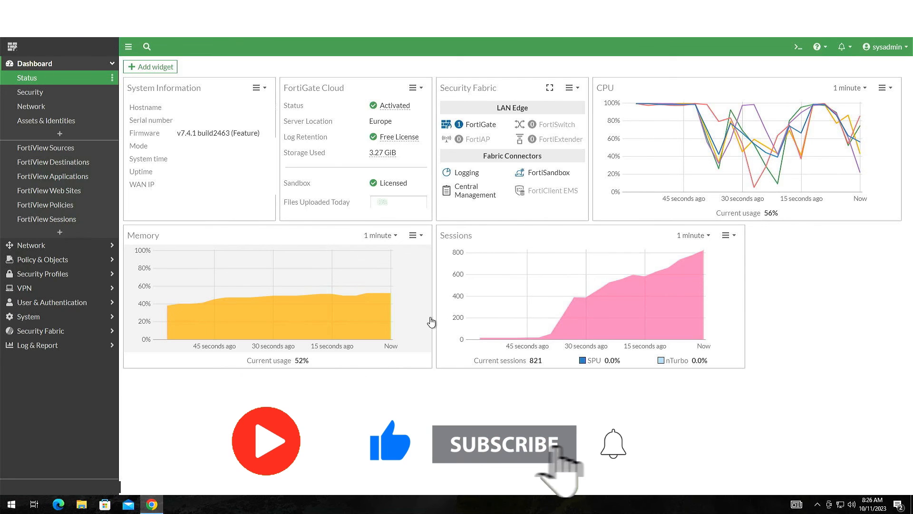
pyautogui.click(612, 444)
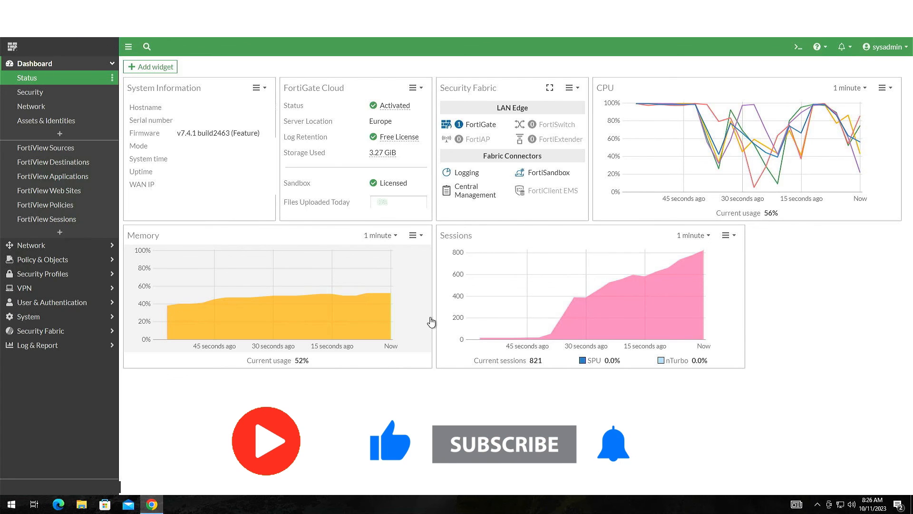